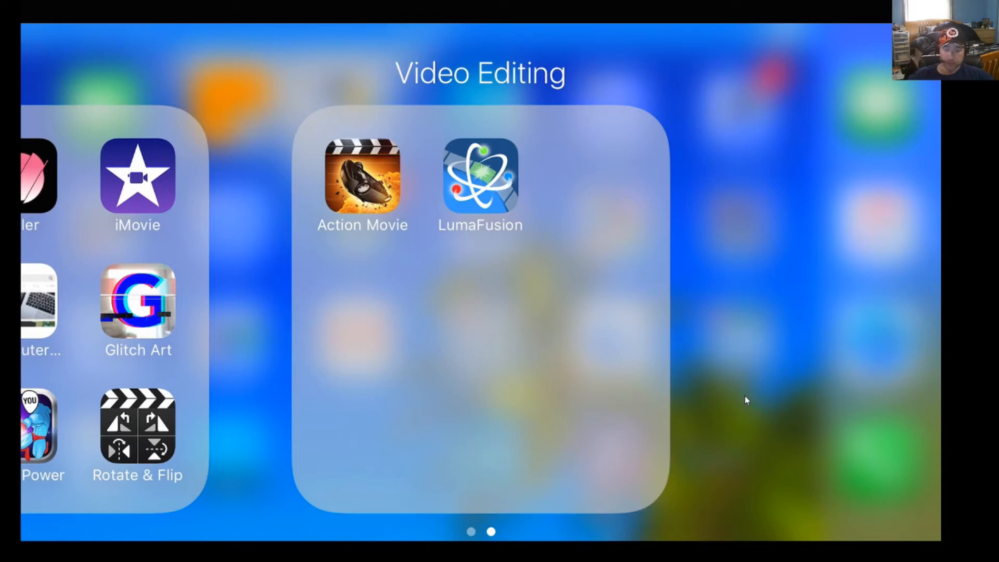
- Launch LumaFusion into My project with the vlog timeline
{"action": "left_click", "coordinate": [481, 175]}
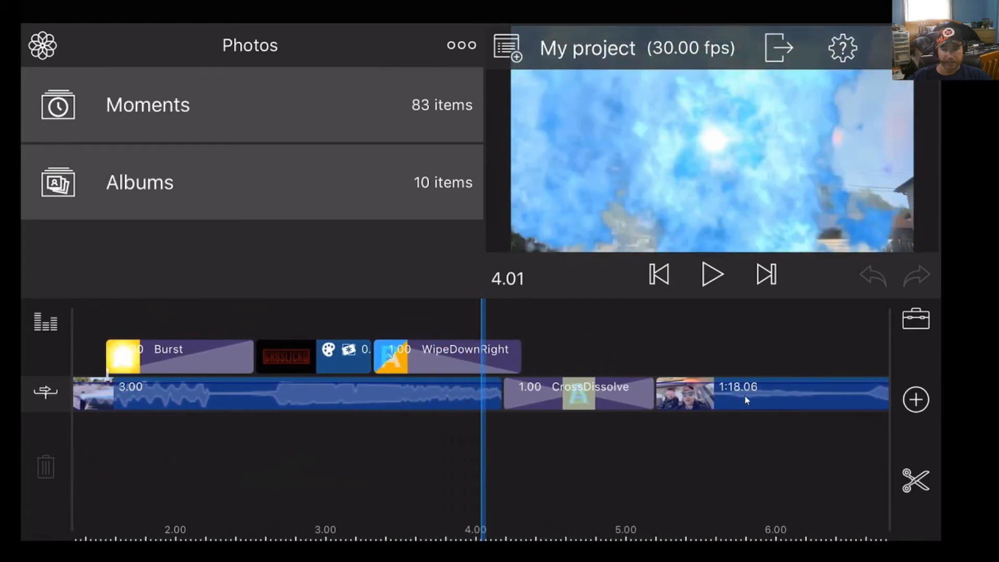
- Scroll the timeline to around 9.12 where the media sources header sits
{"action": "scroll", "scroll_direction": "right", "scroll_amount": 3}
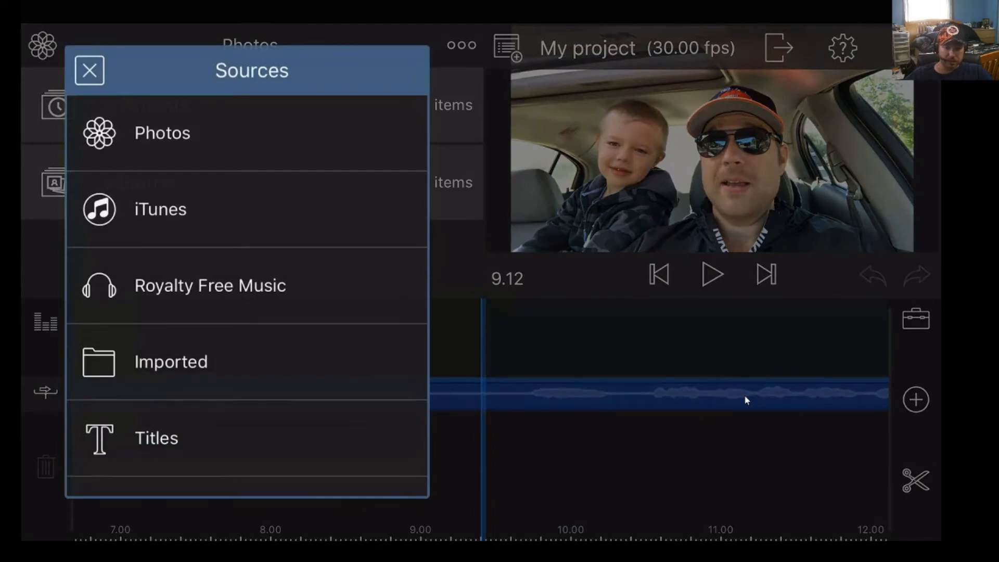
- Scroll the Sources list past Transitions and choose Photos as the media source
{"action": "scroll", "scroll_direction": "down", "scroll_amount": 3}
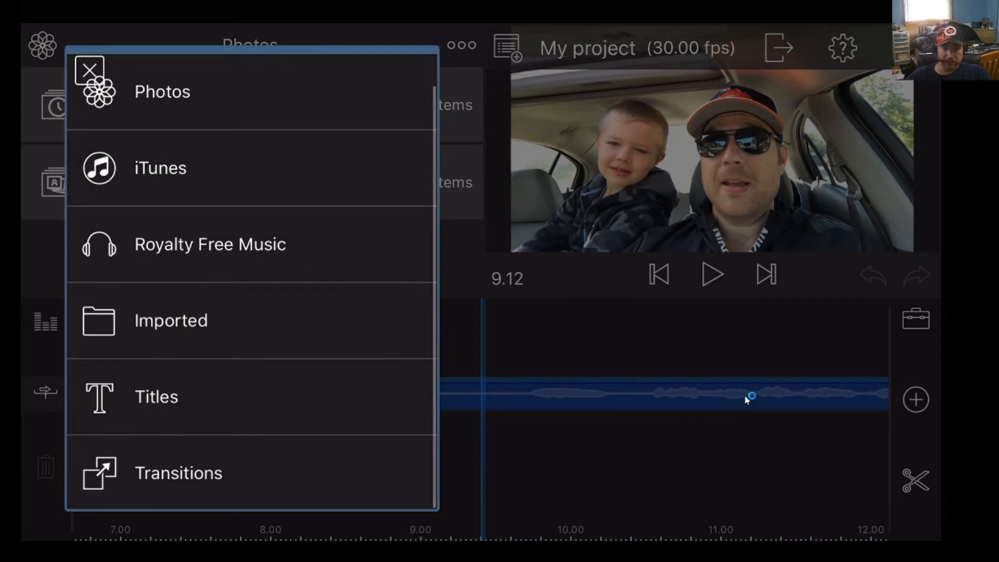
{"action": "left_click", "coordinate": [90, 69]}
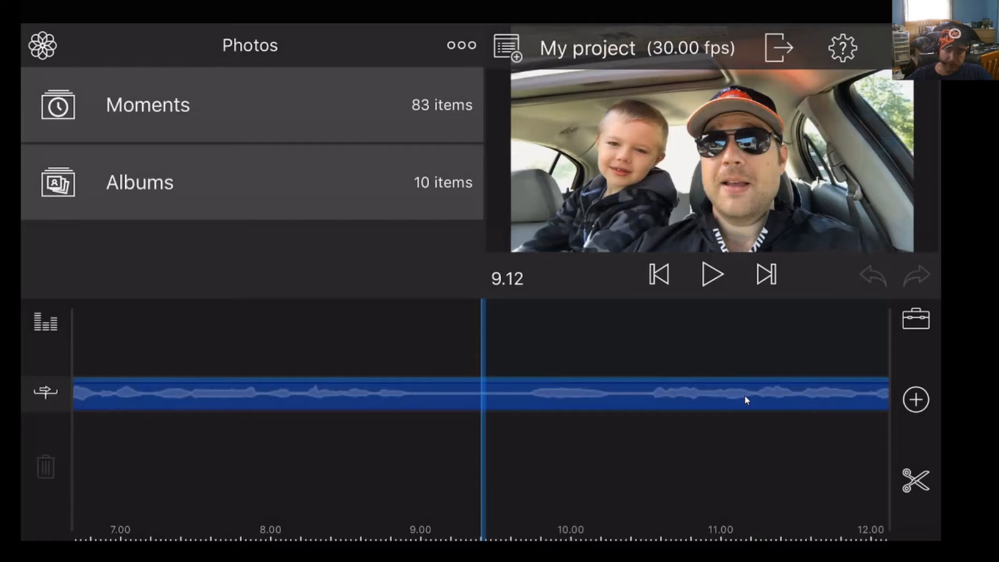
- Open the Camera Roll album and preview the Hello Neighbor character image
{"action": "left_click", "coordinate": [138, 182]}
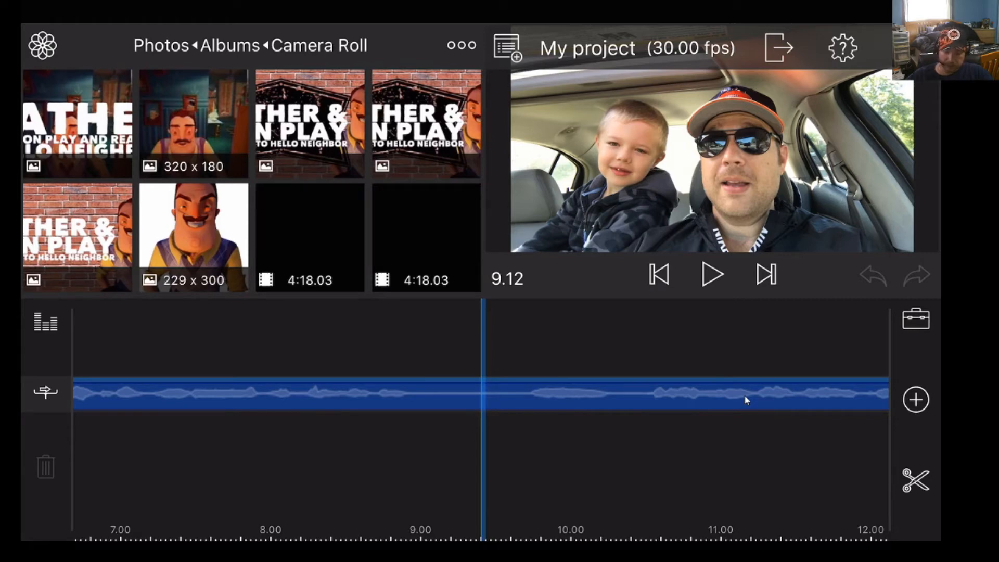
{"action": "left_click", "coordinate": [193, 237]}
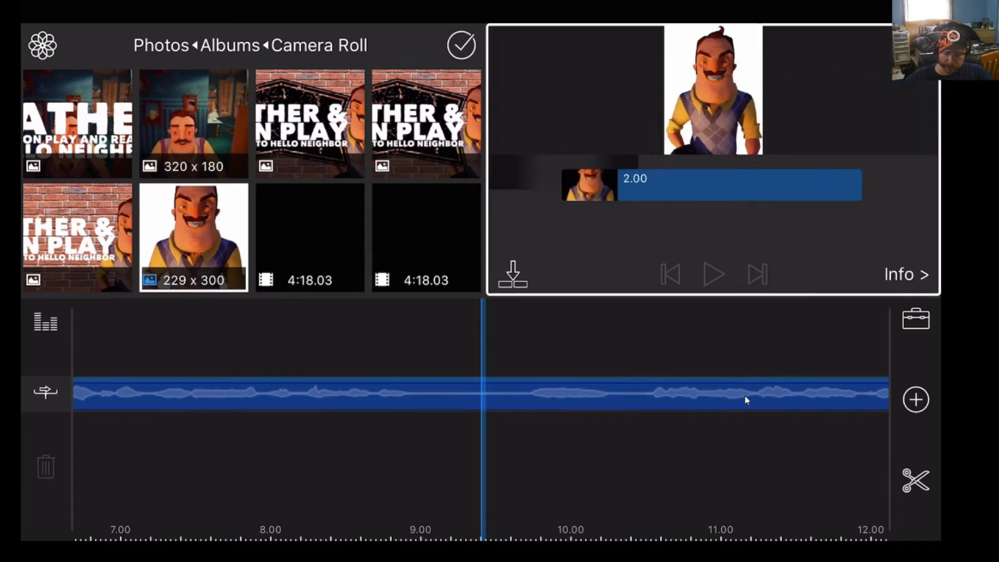
{"action": "left_click", "coordinate": [461, 45]}
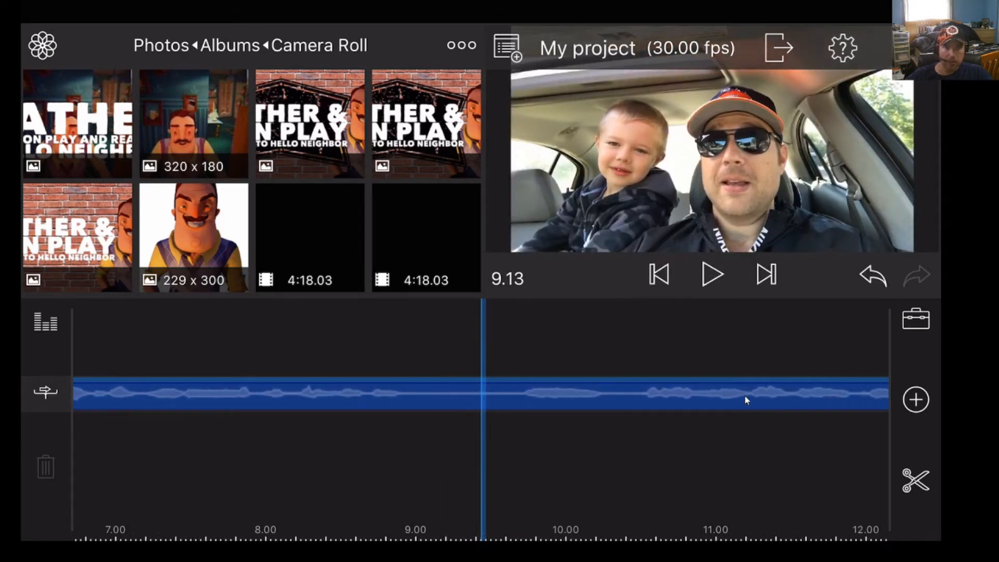
- Add the 722x722 pink donut image as an overlay above the vlog clip
{"action": "scroll", "scroll_direction": "down", "scroll_amount": 3}
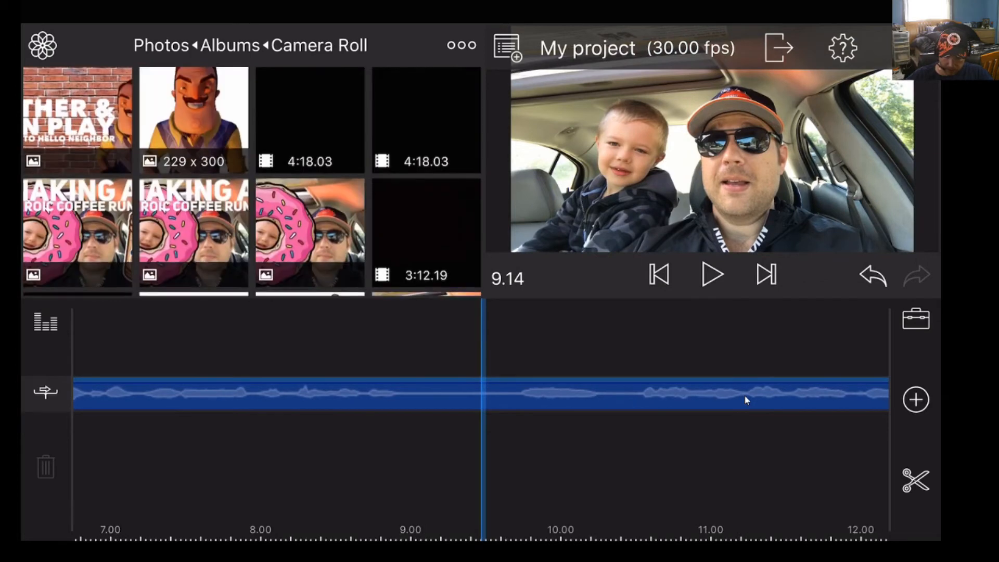
{"action": "scroll", "scroll_direction": "down", "scroll_amount": 3}
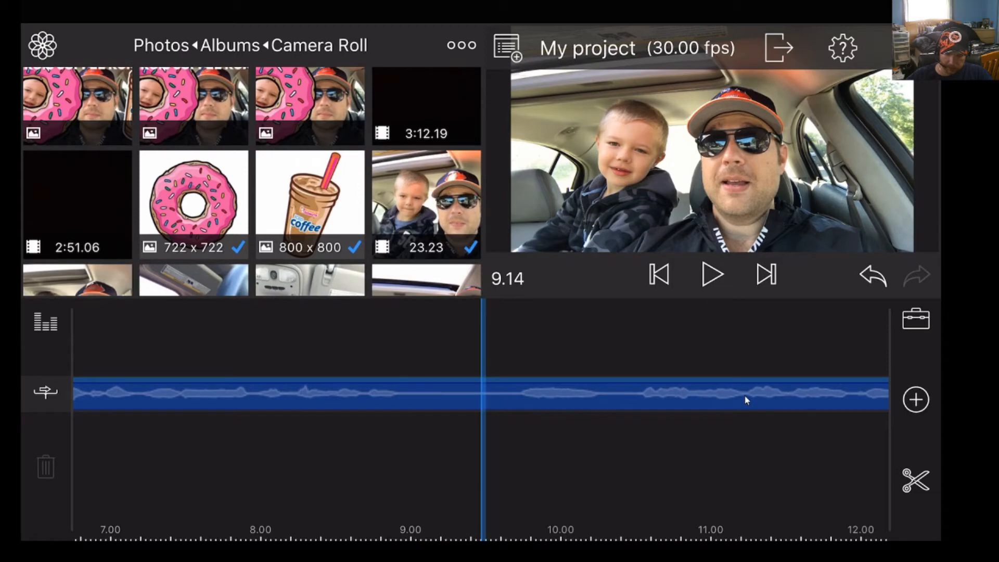
{"action": "left_click", "coordinate": [193, 201]}
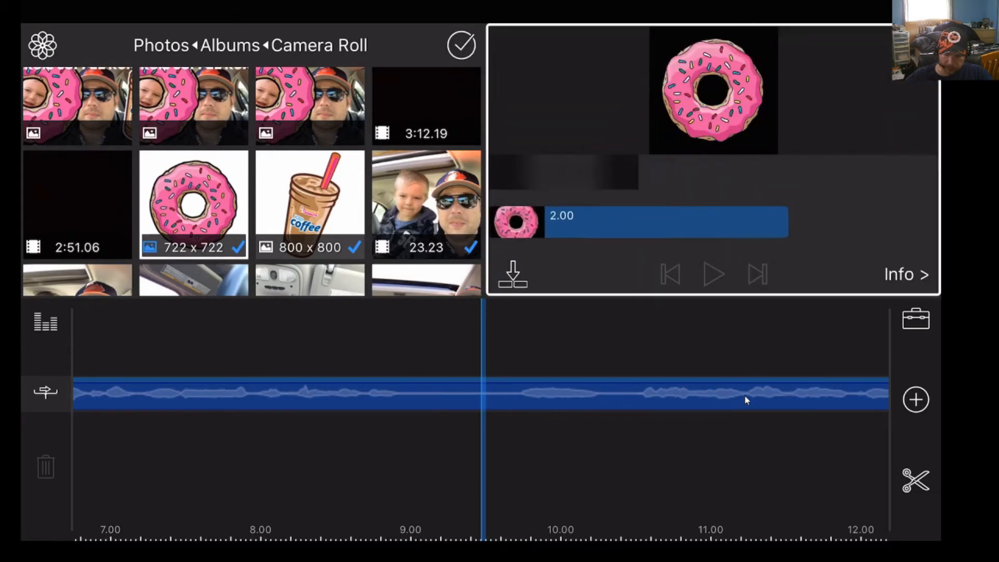
{"action": "left_click", "coordinate": [461, 45]}
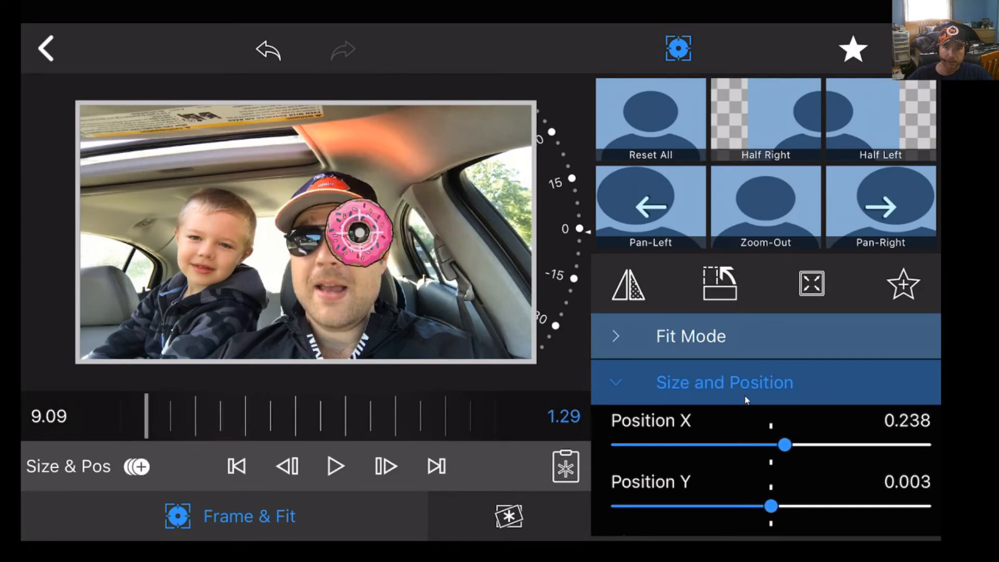
- Move the donut to the upper right of the frame, fine-tuning Position X, and return to the timeline
{"action": "left_click_drag", "start_coordinate": [357, 232], "coordinate": [452, 185]}
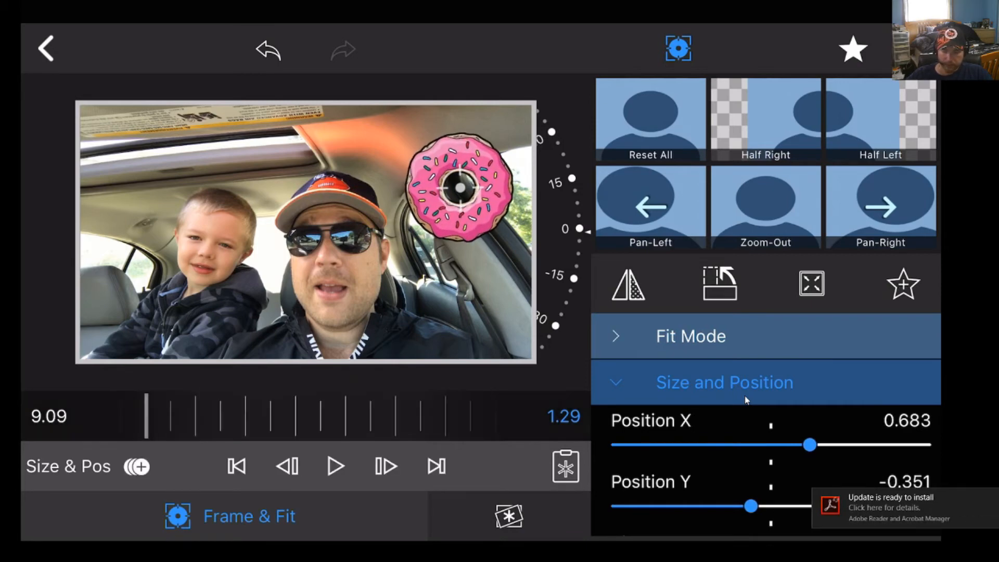
{"action": "left_click", "coordinate": [335, 467]}
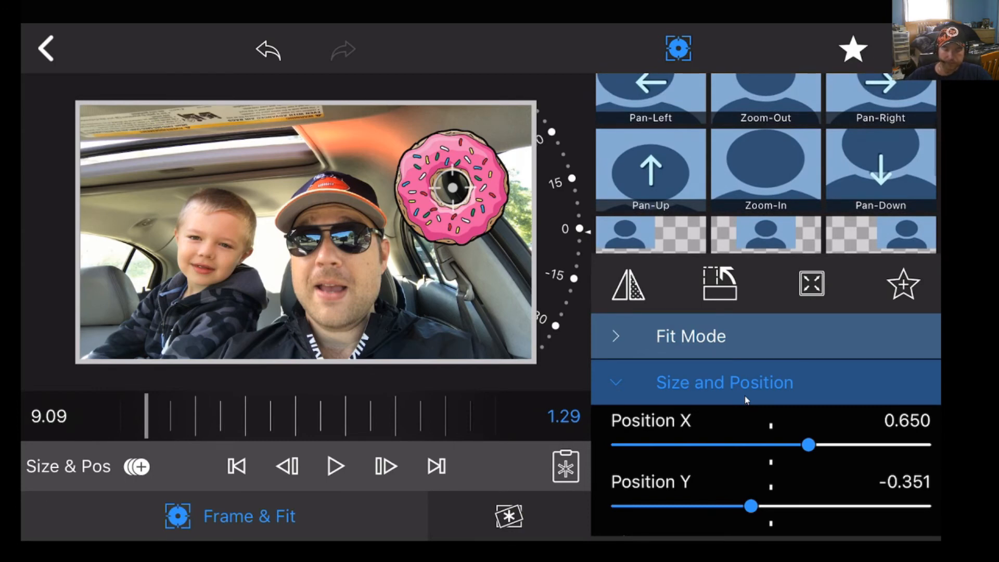
{"action": "left_click", "coordinate": [46, 49]}
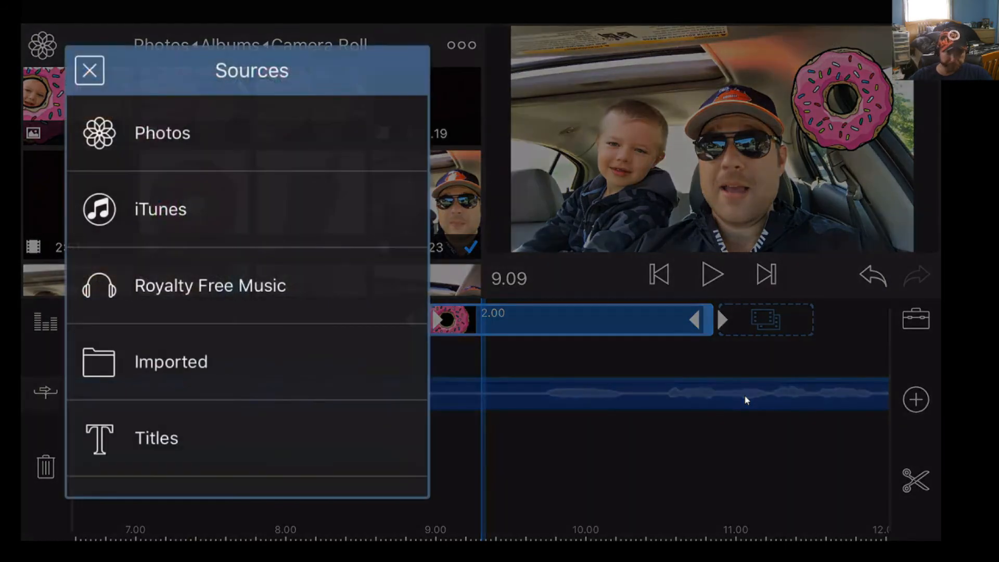
- Switch the media library source to Transitions, showing CrossDissolve, Dip, Flash, Burst and ZoomBlur
{"action": "scroll", "scroll_direction": "up", "scroll_amount": 3}
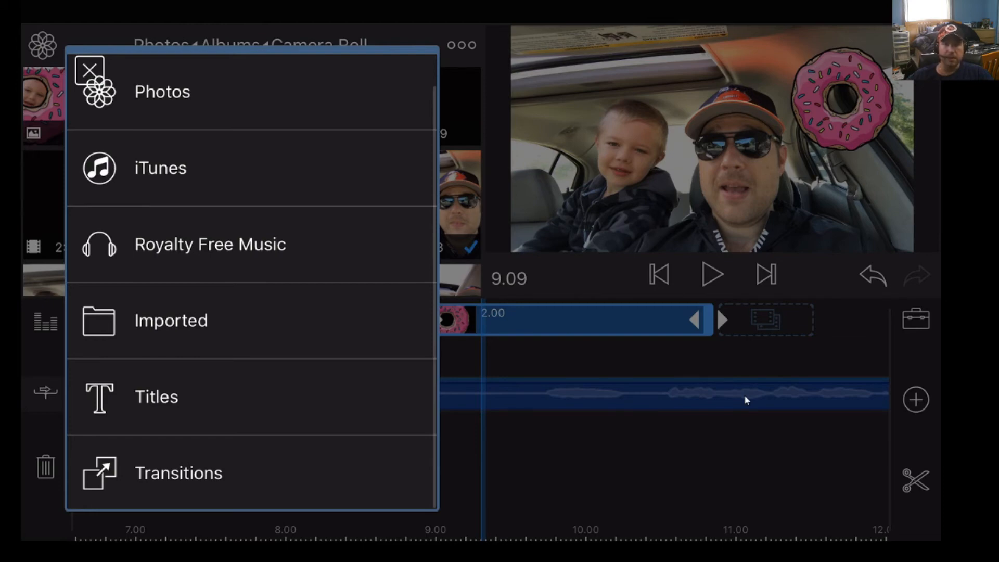
{"action": "scroll", "scroll_direction": "up", "scroll_amount": 3}
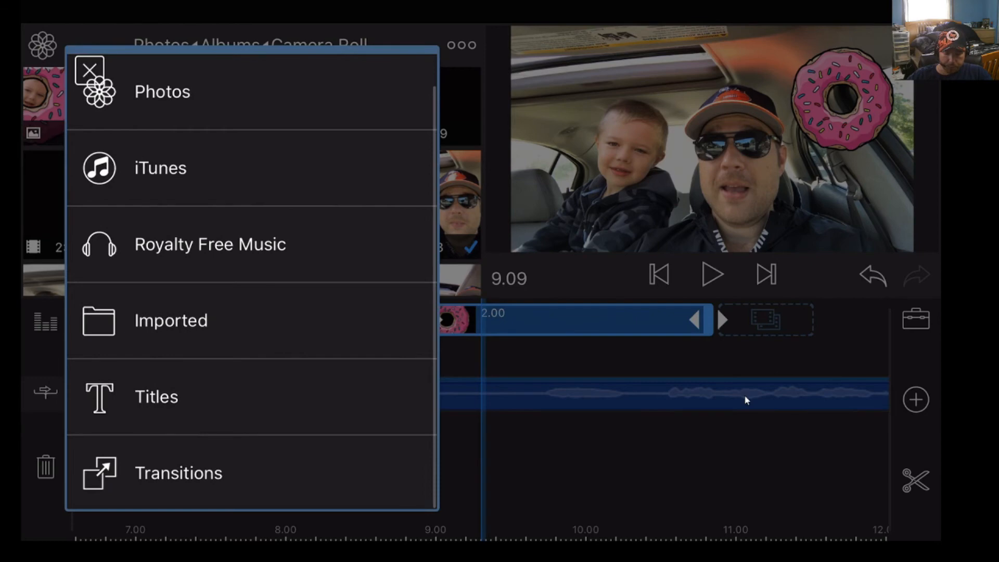
{"action": "left_click", "coordinate": [178, 472]}
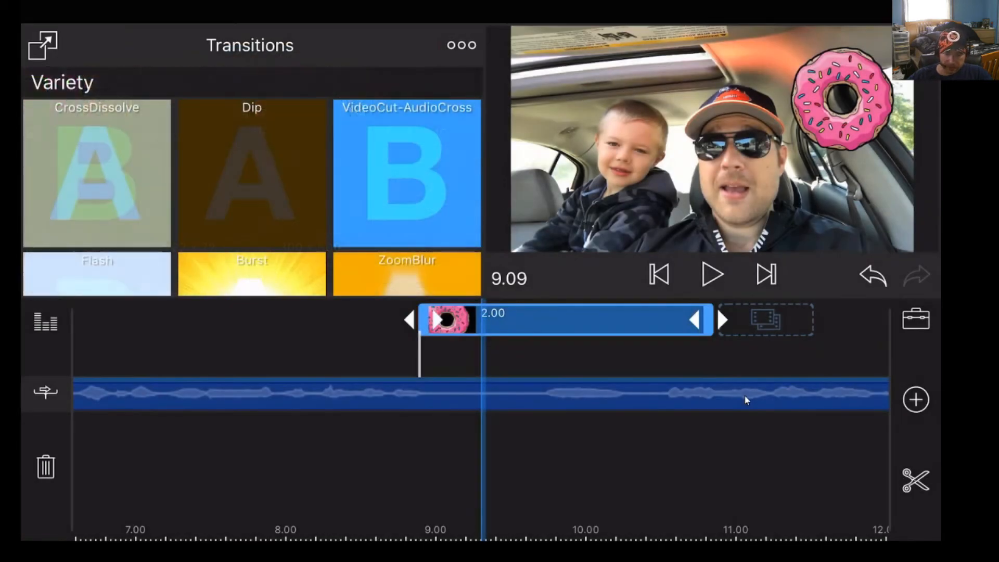
- Scroll through the Wipes into the Slides set until Grow is visible
{"action": "scroll", "scroll_direction": "down", "scroll_amount": 3}
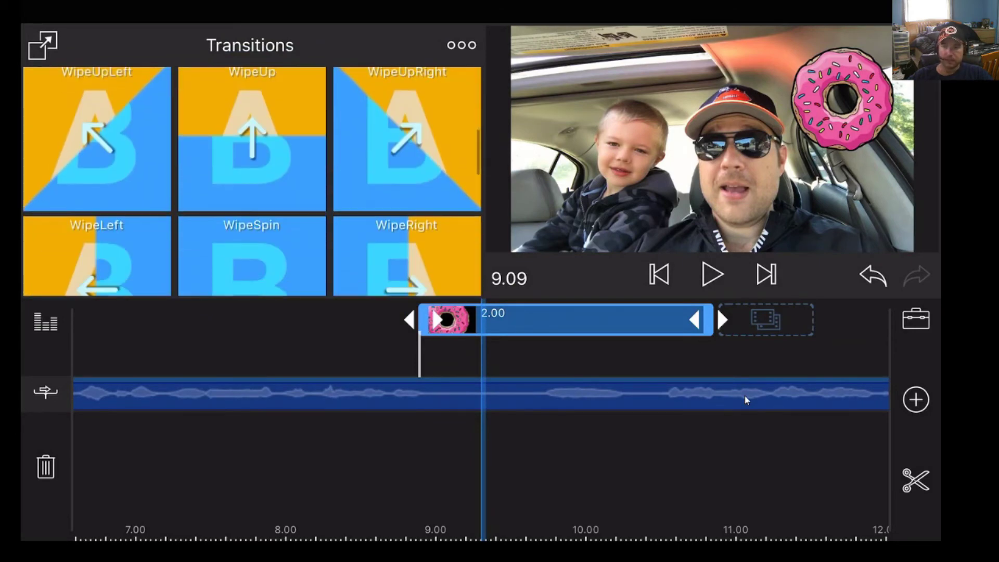
{"action": "scroll", "scroll_direction": "down", "scroll_amount": 3}
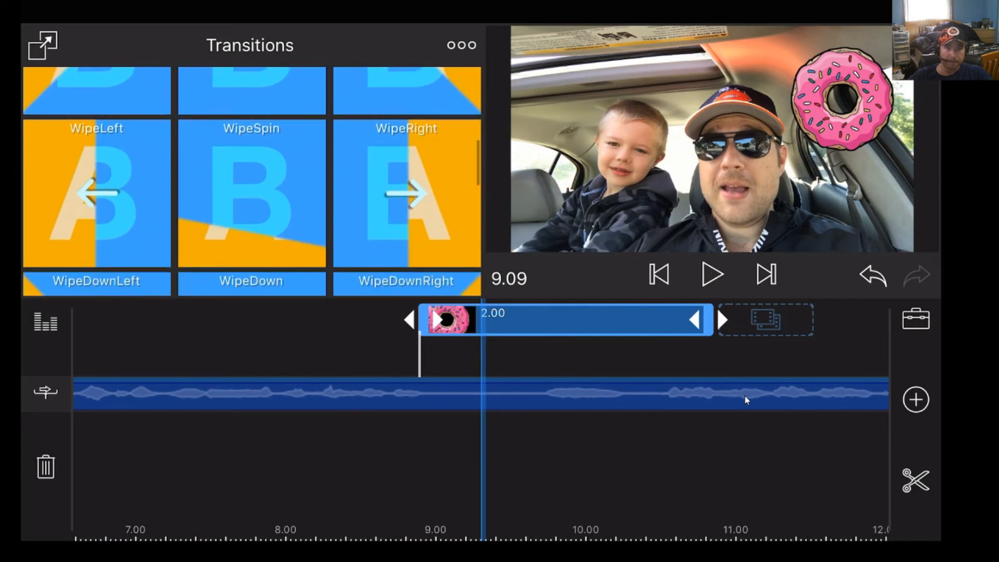
{"action": "scroll", "scroll_direction": "down", "scroll_amount": 3}
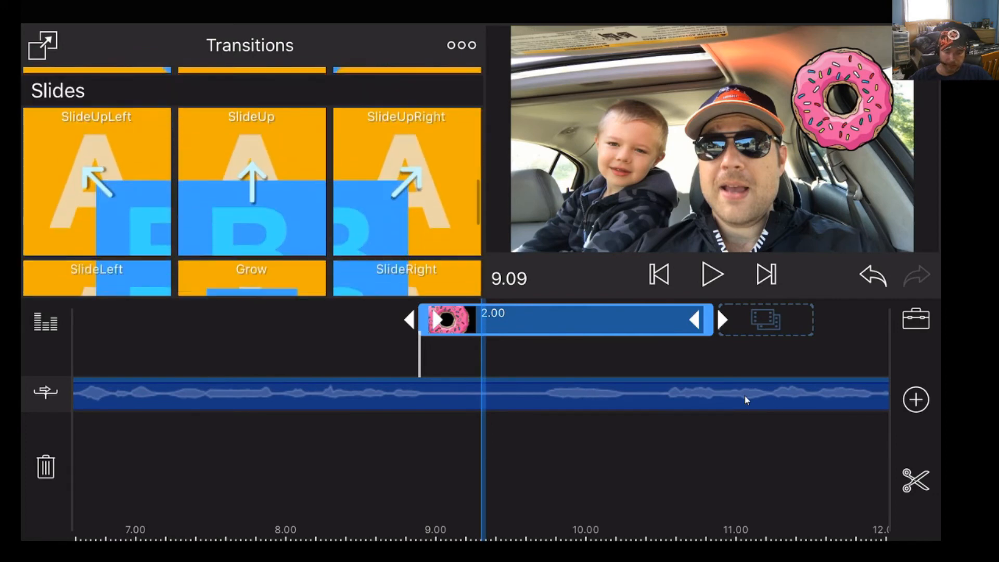
{"action": "scroll", "scroll_direction": "down", "scroll_amount": 3}
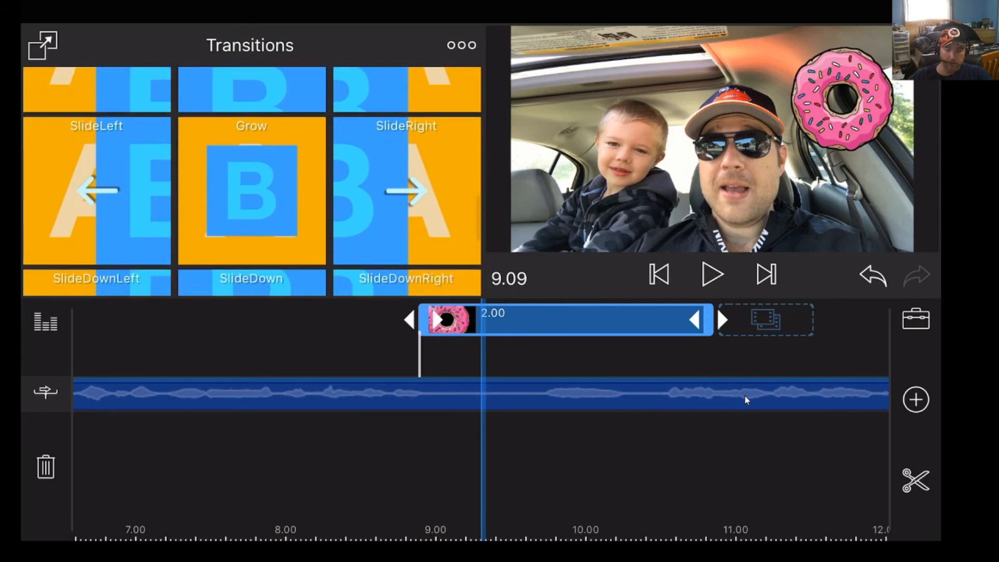
- Put a Grow transition at the start of the donut clip and play back the donut growing in
{"action": "left_click", "coordinate": [251, 190]}
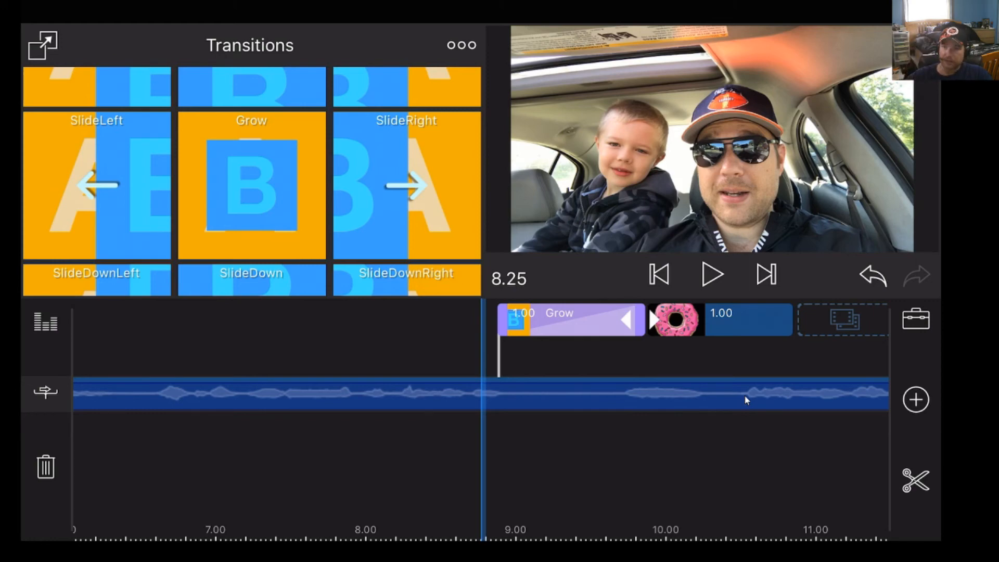
{"action": "left_click", "coordinate": [712, 274]}
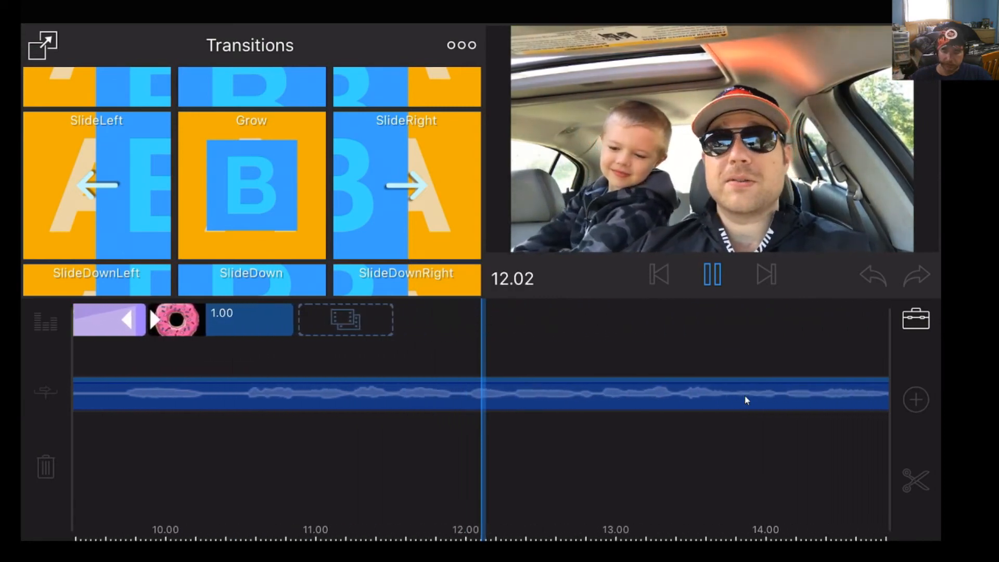
{"action": "left_click", "coordinate": [712, 274]}
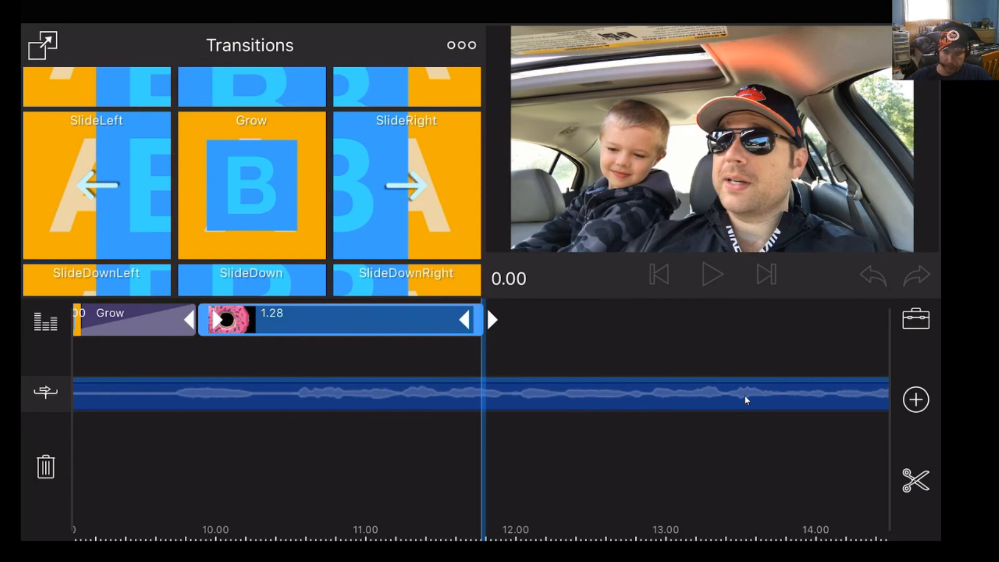
- Scroll the Transitions library to the Pushes section to reach PushDown for the donut's exit
{"action": "scroll", "scroll_direction": "down", "scroll_amount": 3}
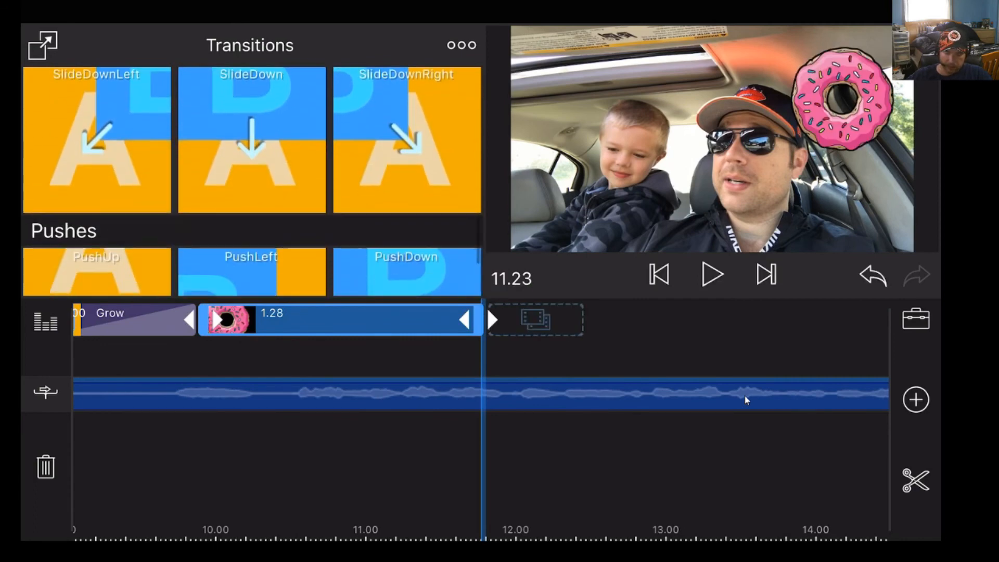
{"action": "scroll", "scroll_direction": "up", "scroll_amount": 3}
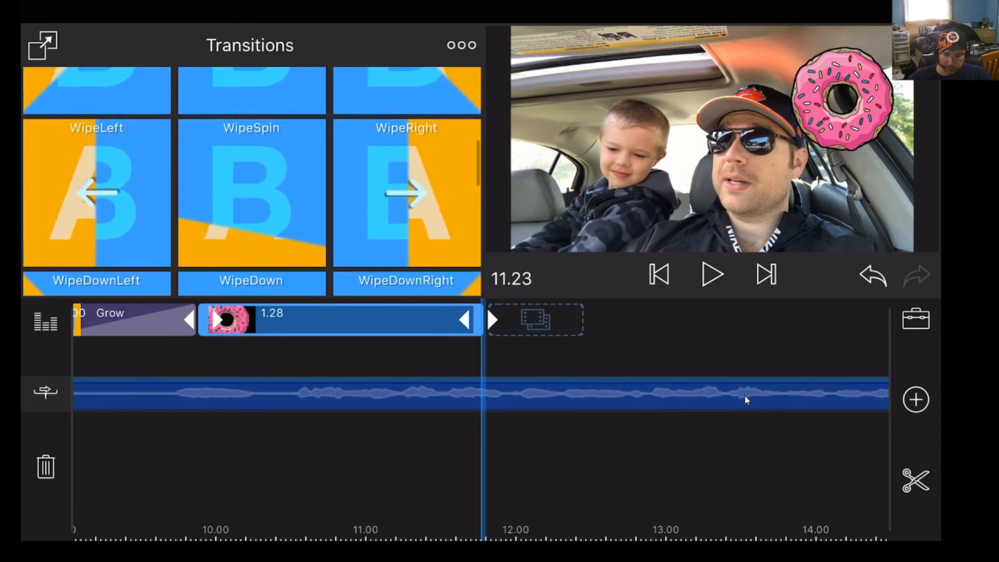
{"action": "scroll", "scroll_direction": "up", "scroll_amount": 3}
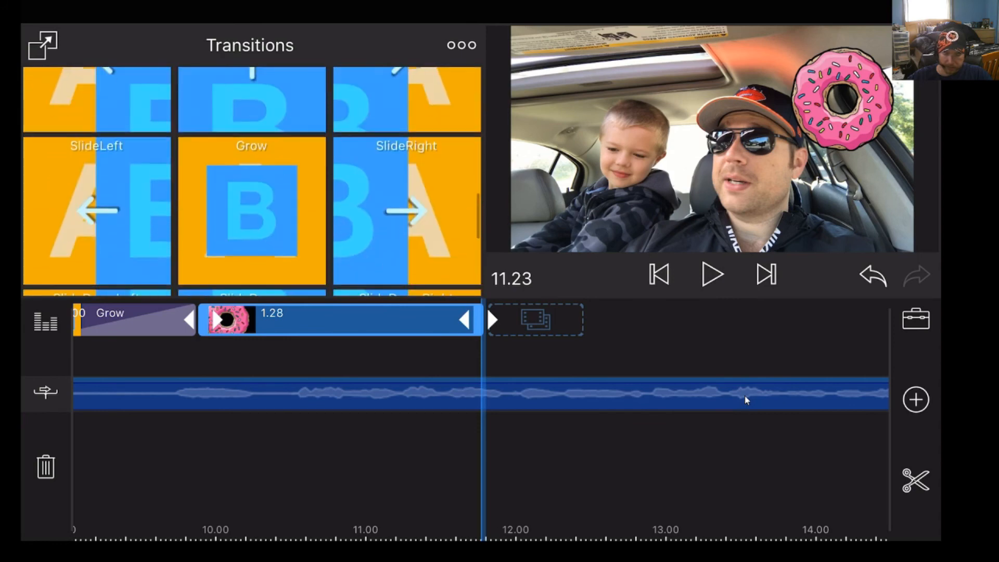
{"action": "scroll", "scroll_direction": "down", "scroll_amount": 3}
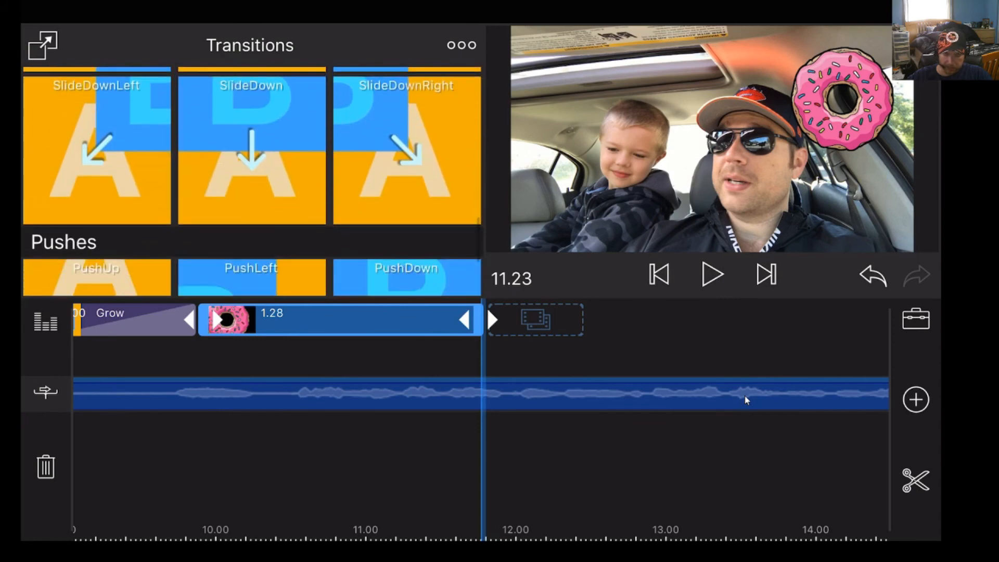
{"action": "scroll", "scroll_direction": "down", "scroll_amount": 3}
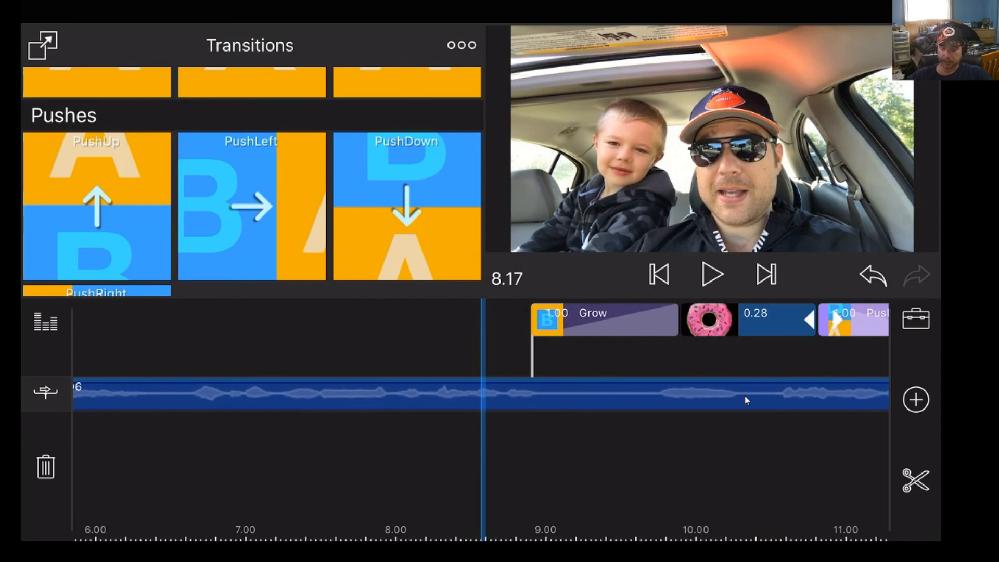
{"action": "left_click", "coordinate": [712, 274]}
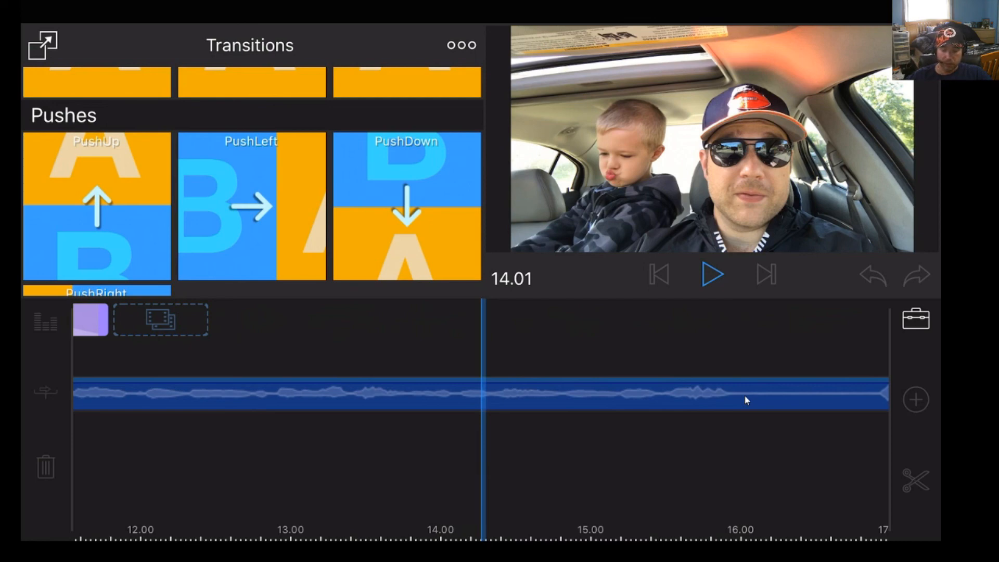
{"action": "left_click", "coordinate": [406, 205]}
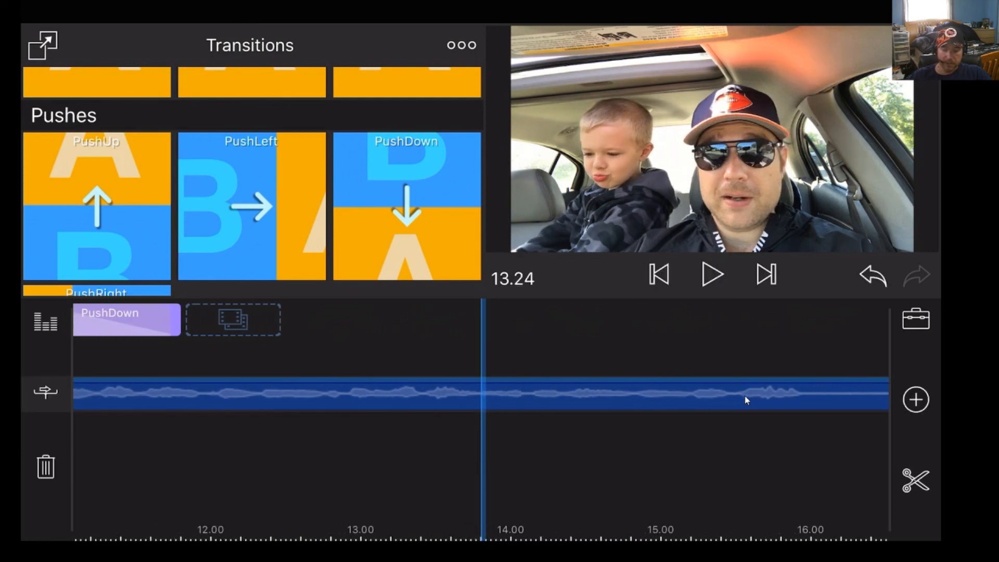